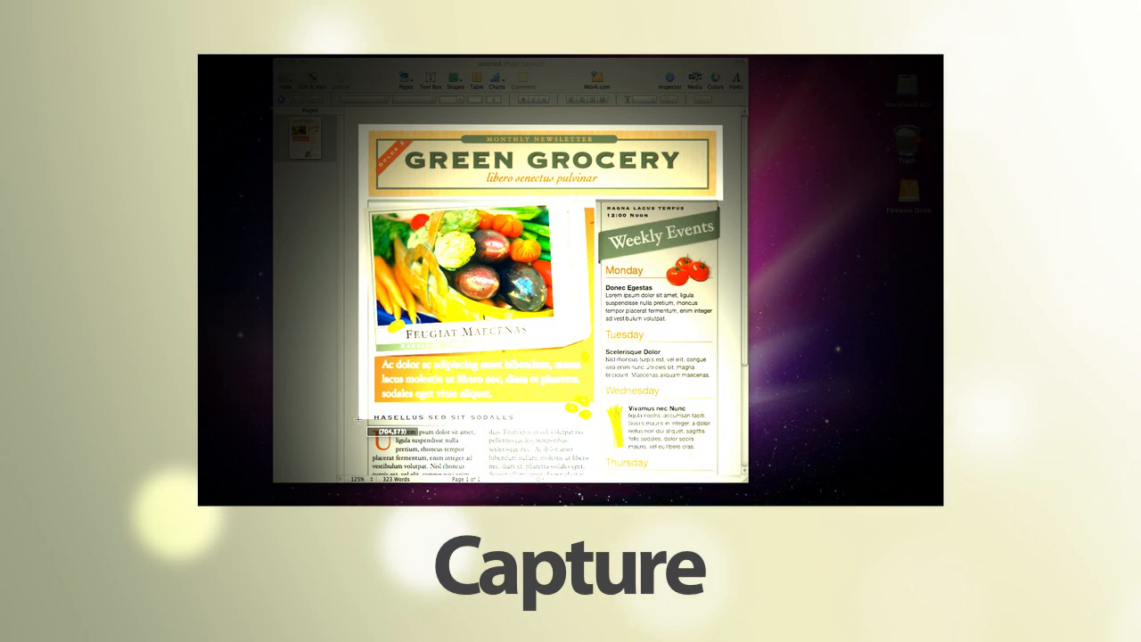
- Bring Voila to the front from the menu bar after the capture intro plays
click(116, 46)
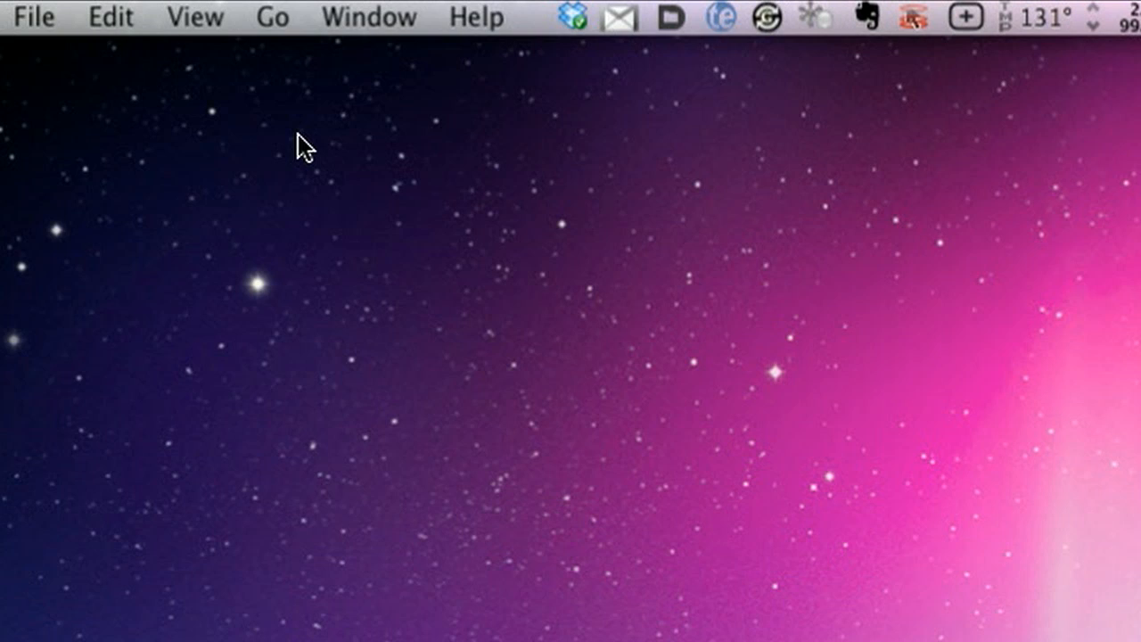
- Take an iSight snapshot and caption the Colosseum capture 'The Colosseum, Rome'
click(275, 16)
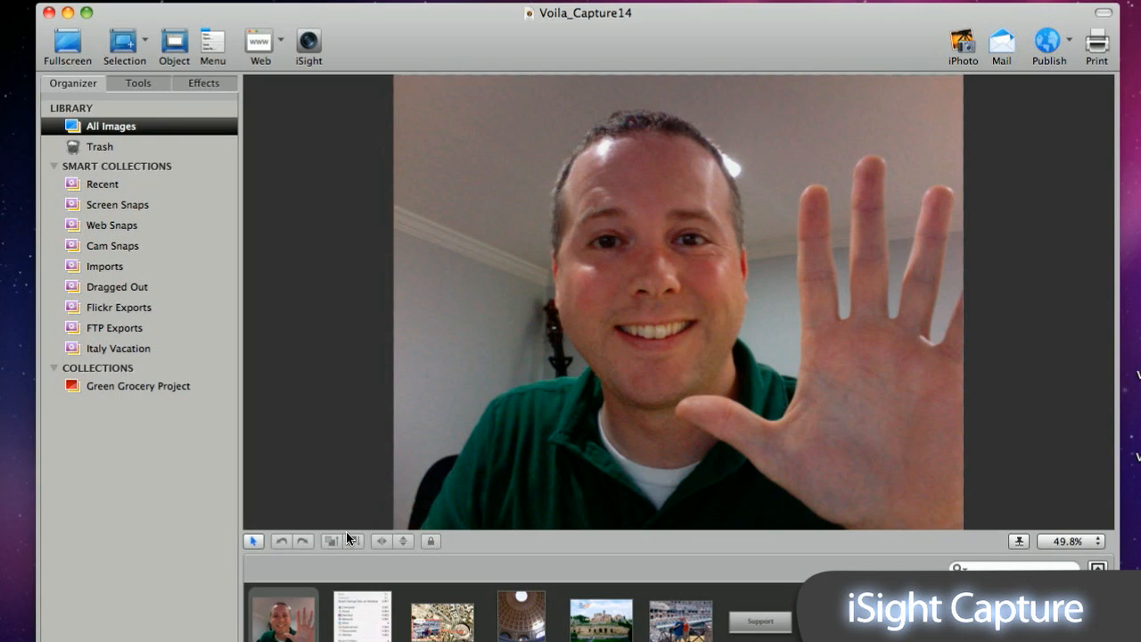
click(281, 40)
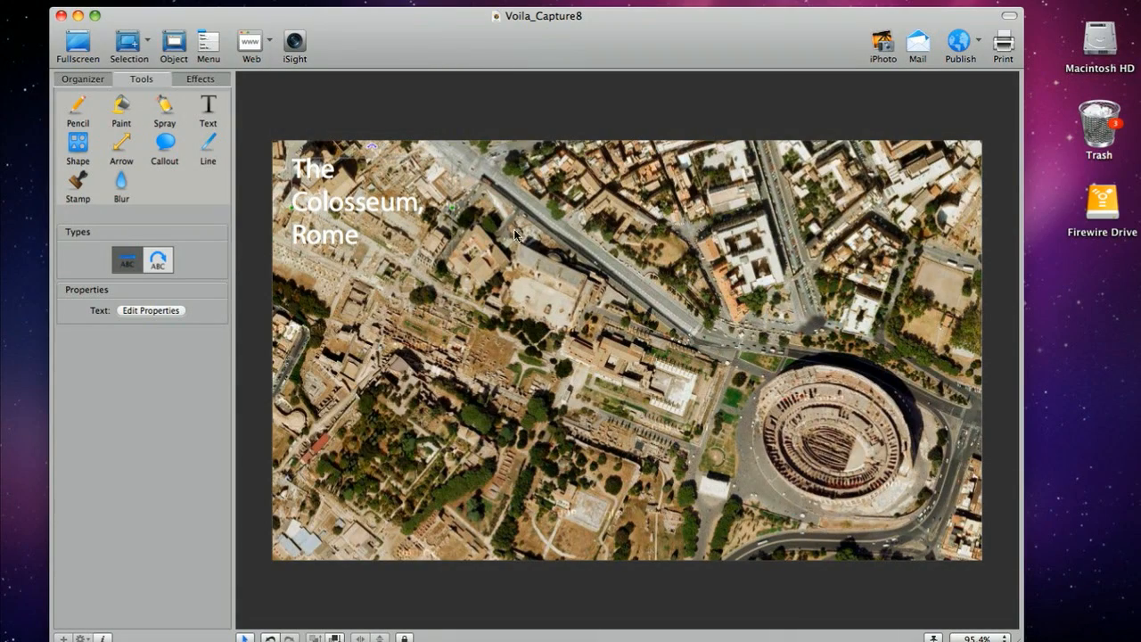
- Blur the aerial background behind the caption and choose red for the arrow and rectangle
click(122, 184)
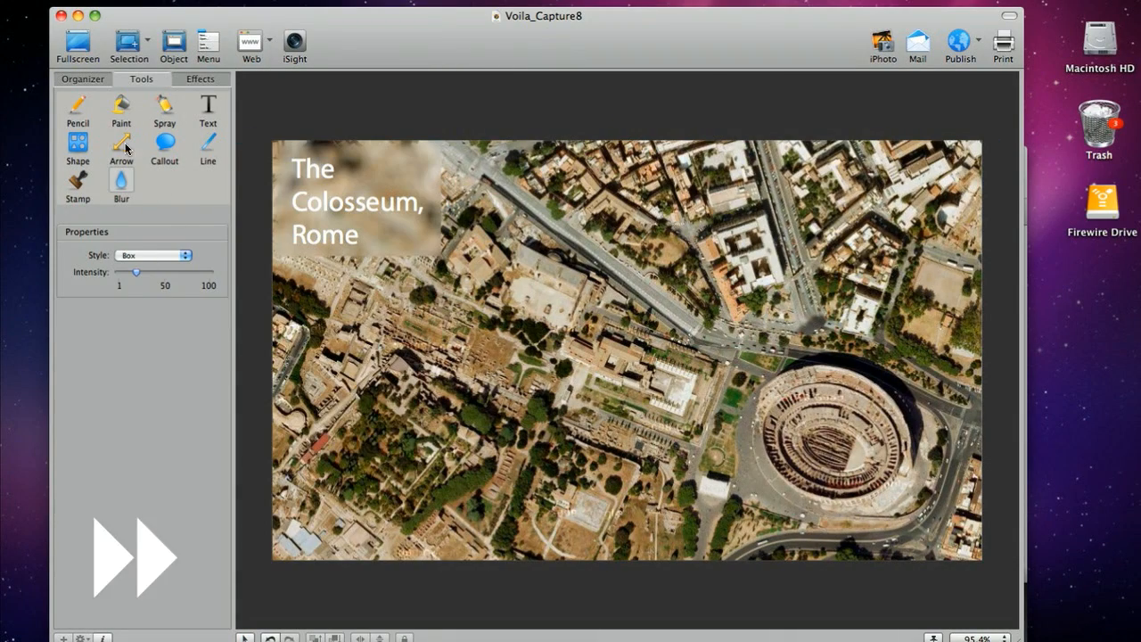
drag(859, 456, 542, 456)
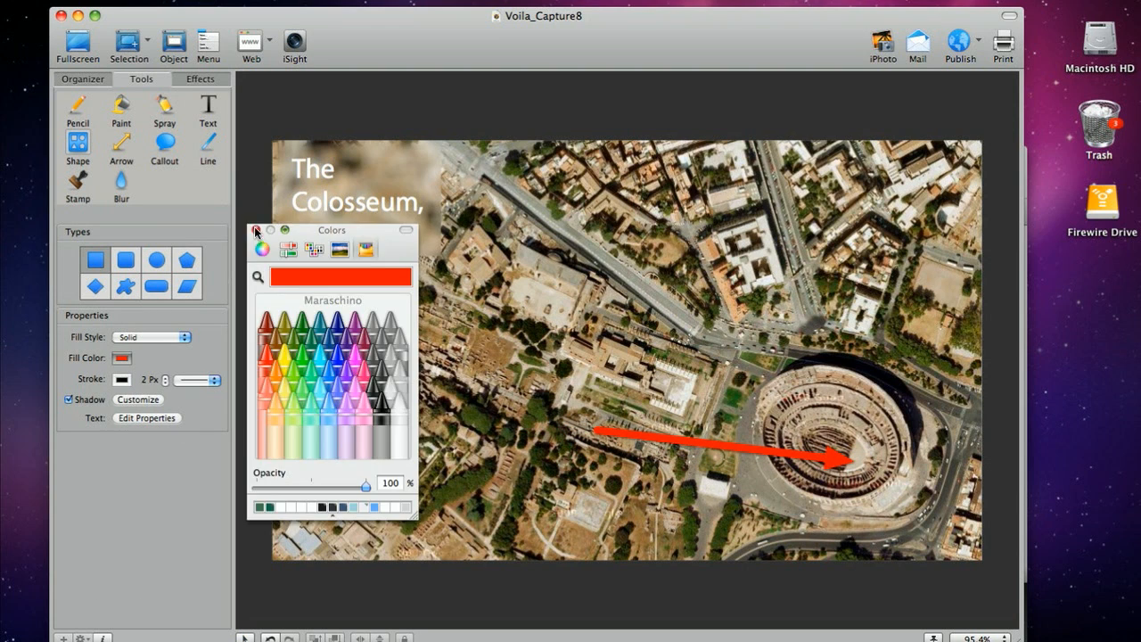
click(257, 230)
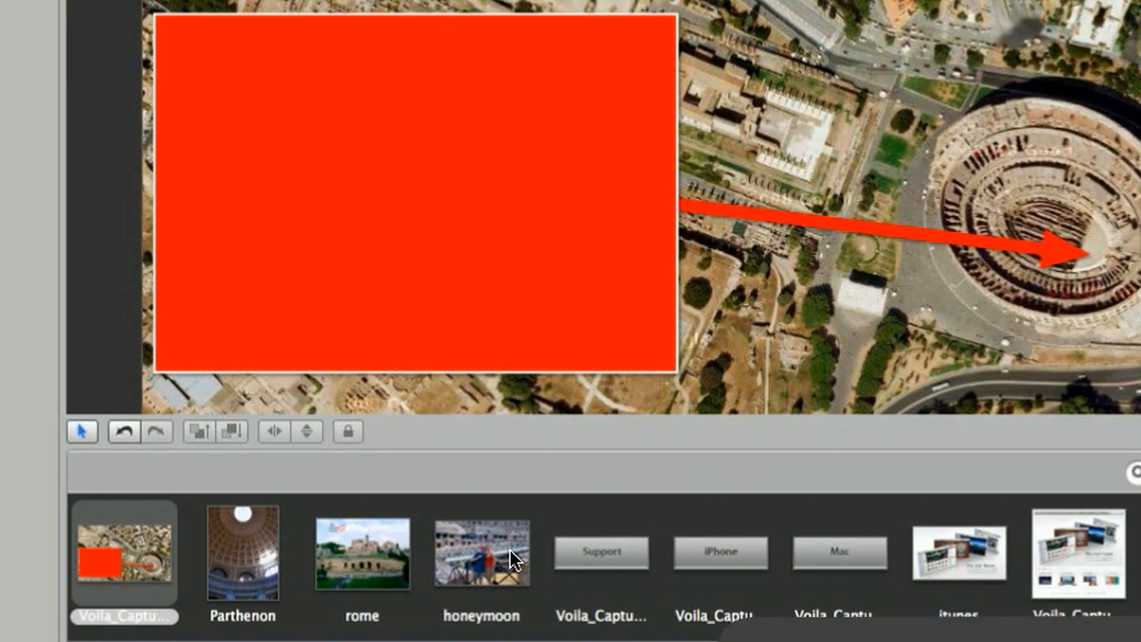
click(481, 553)
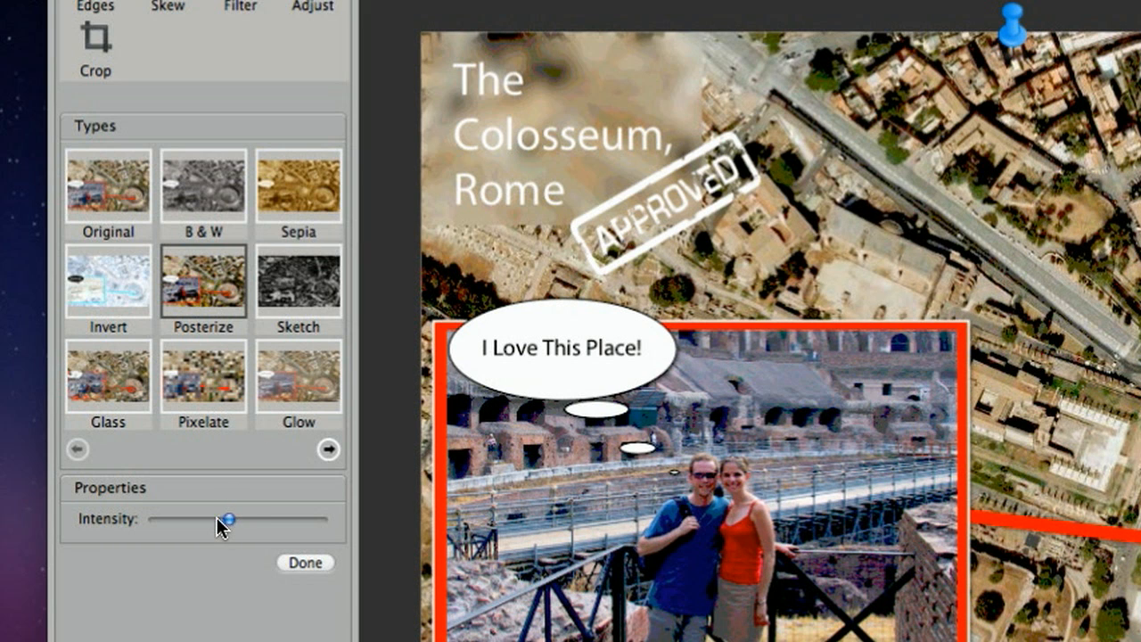
- Adjust the edge filter strength and skew the comp's horizontal perspective to 29°
drag(234, 517, 216, 518)
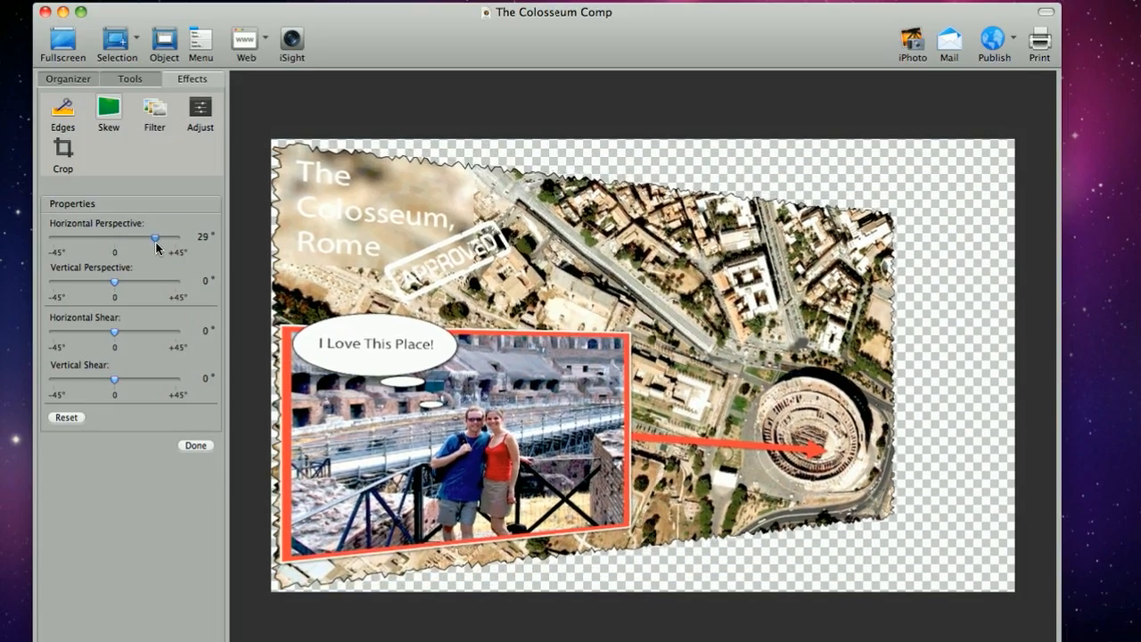
drag(157, 239, 161, 239)
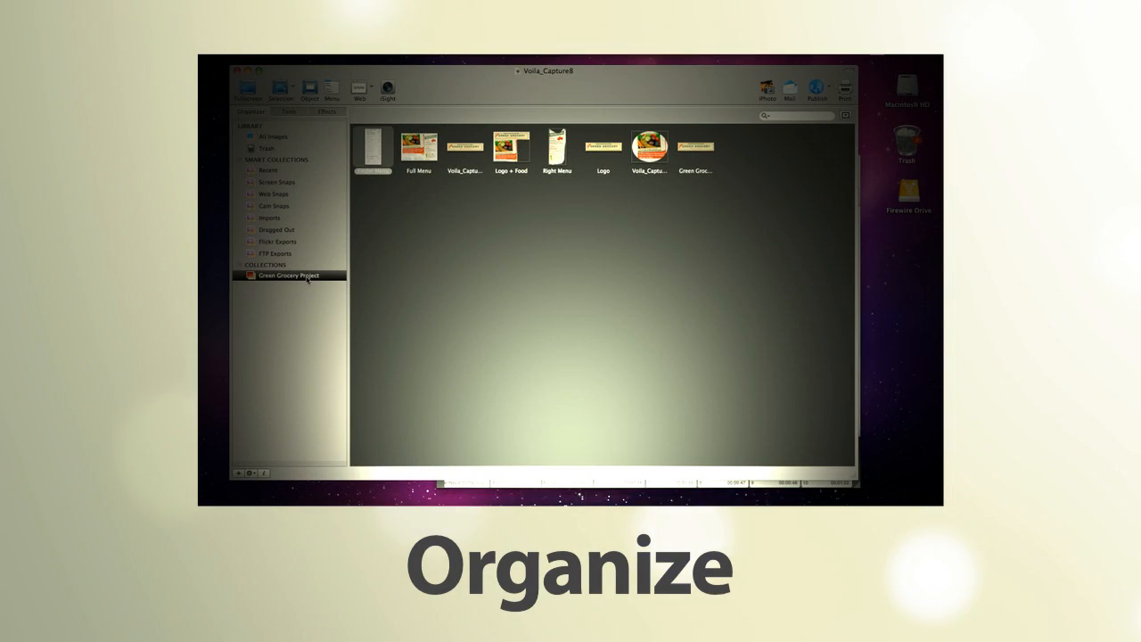
- Describe the comp with 'We spent a day in Ro... he Colosse' and begin a new smart collection
click(269, 136)
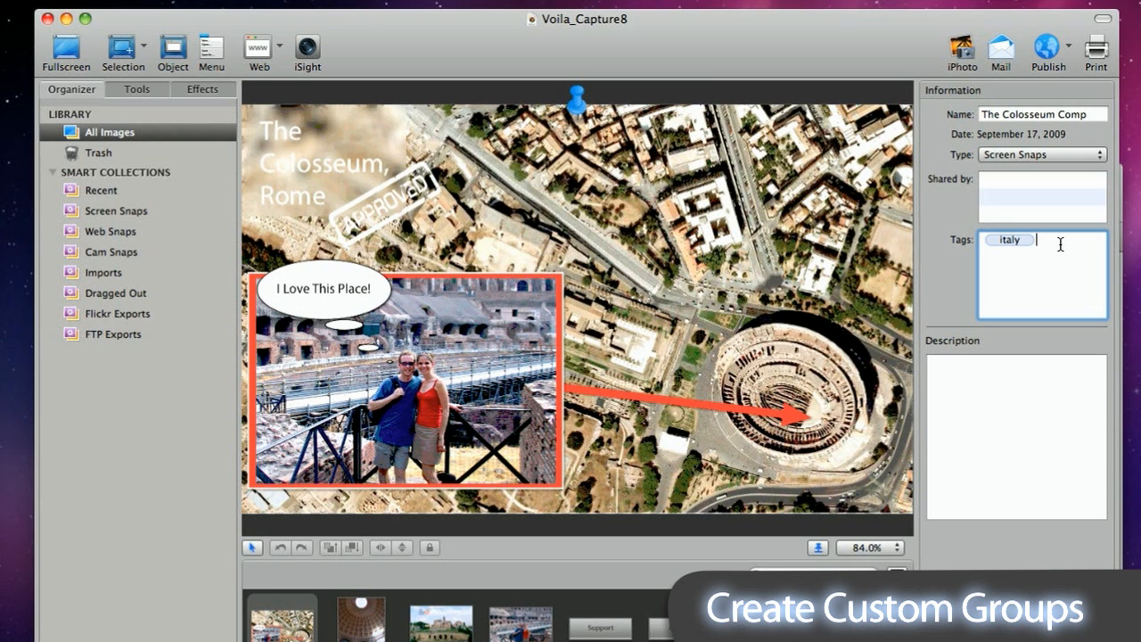
text(We spent a day in Rome and visited t)
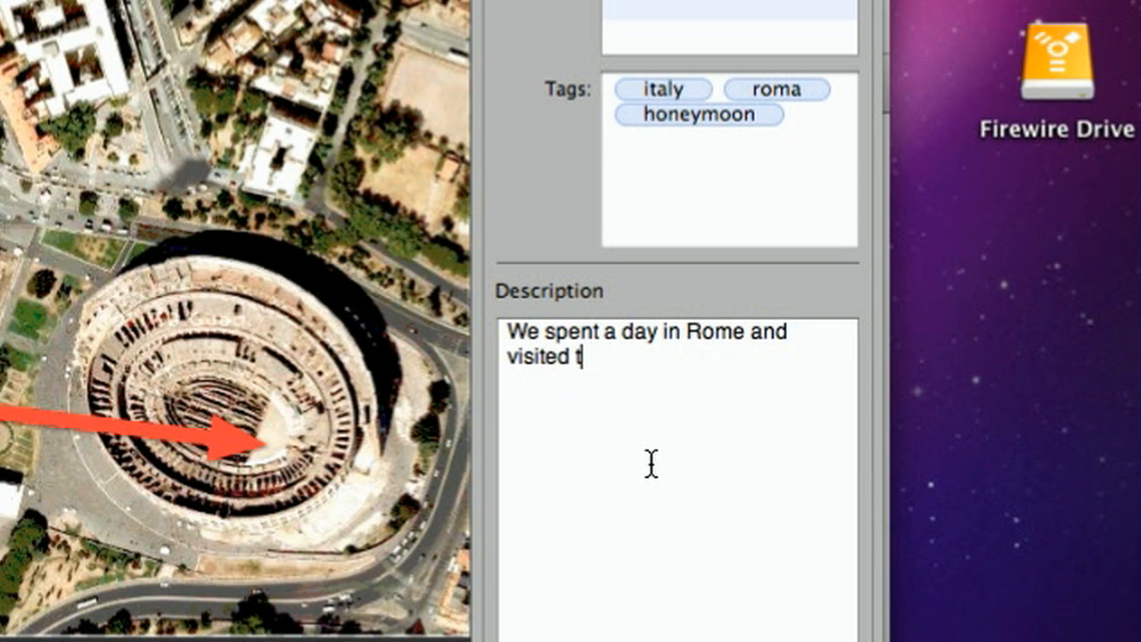
text(he Colosse)
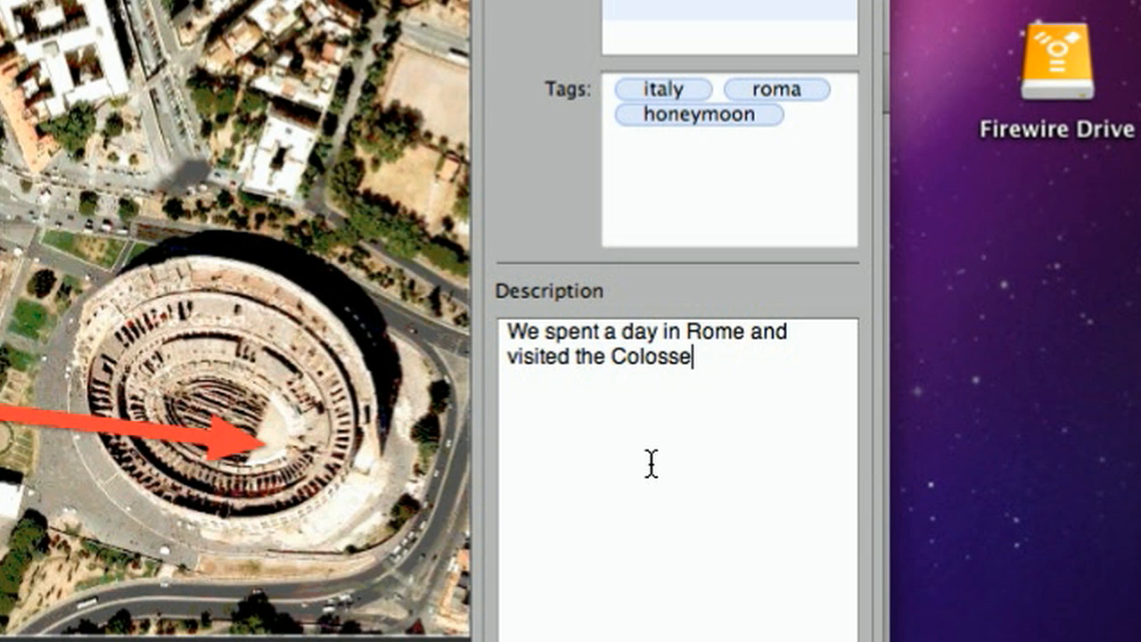
click(123, 531)
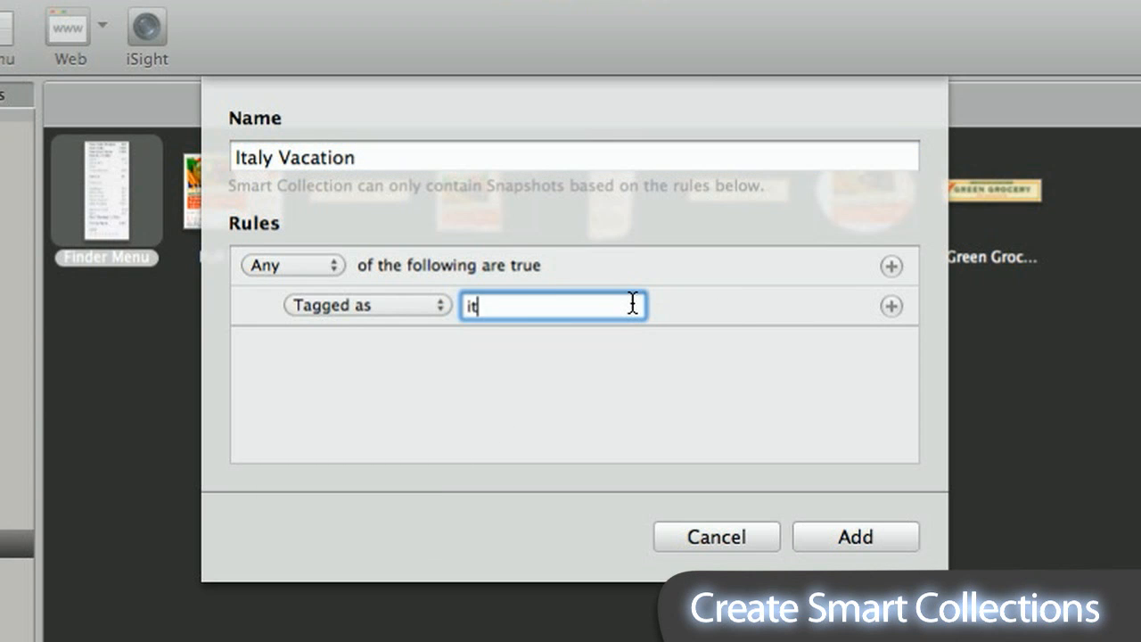
- Name the smart collection Italy Vacation gathering snapshots tagged italy
text(aly)
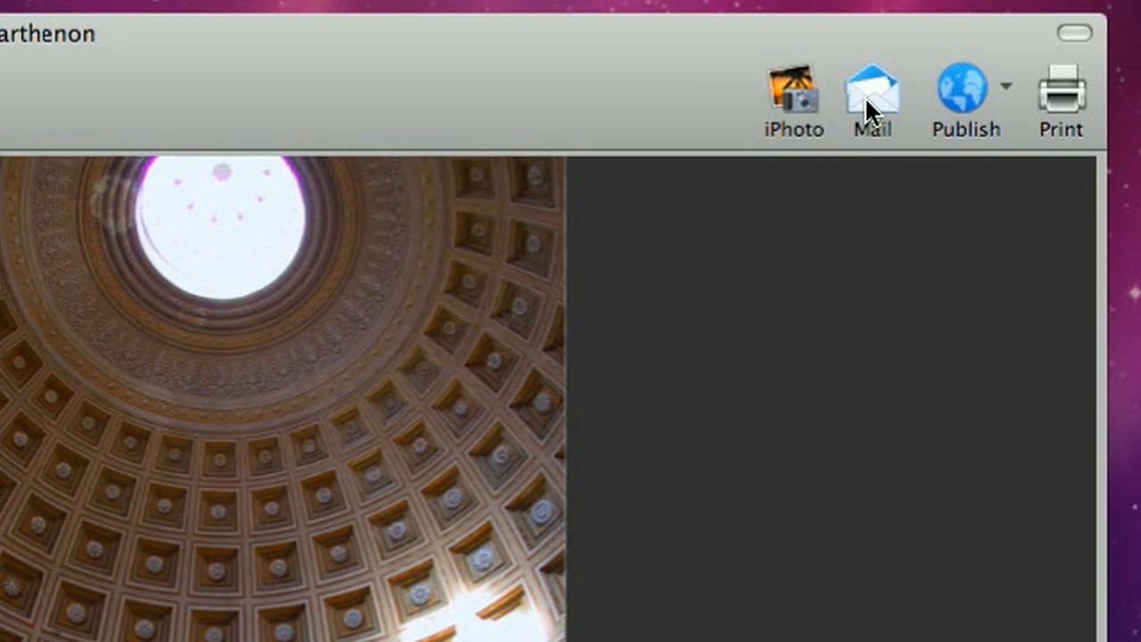
- Email the dome photo to the delight.com address with 'Check out this Pi...', then view it imported in iPhoto
click(870, 86)
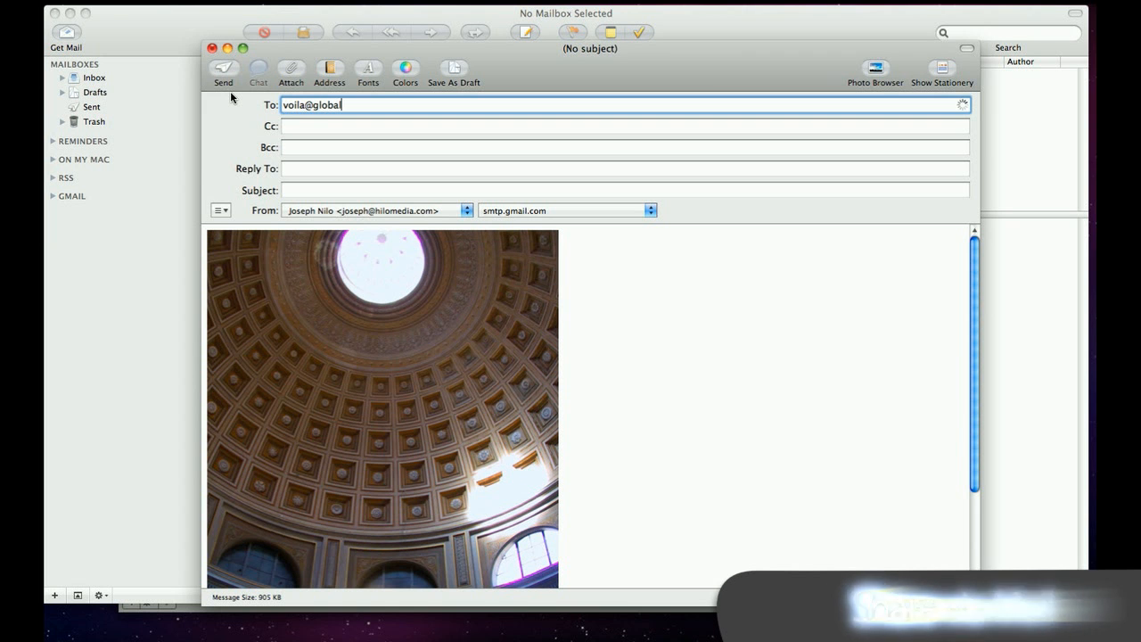
text(delight.com)
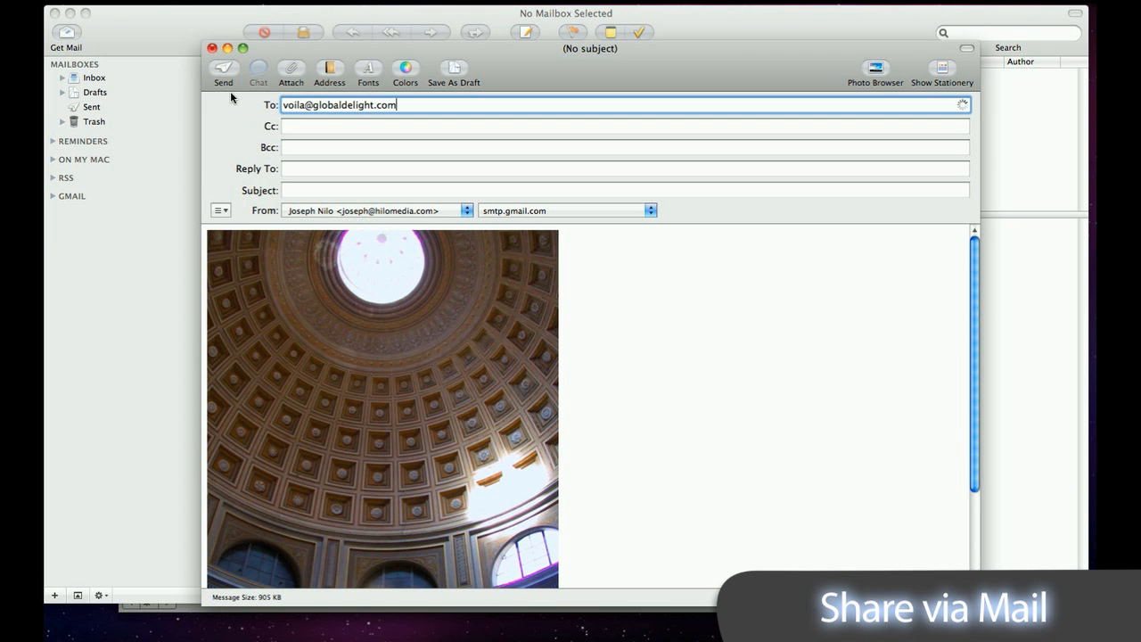
text(Check out this Pi)
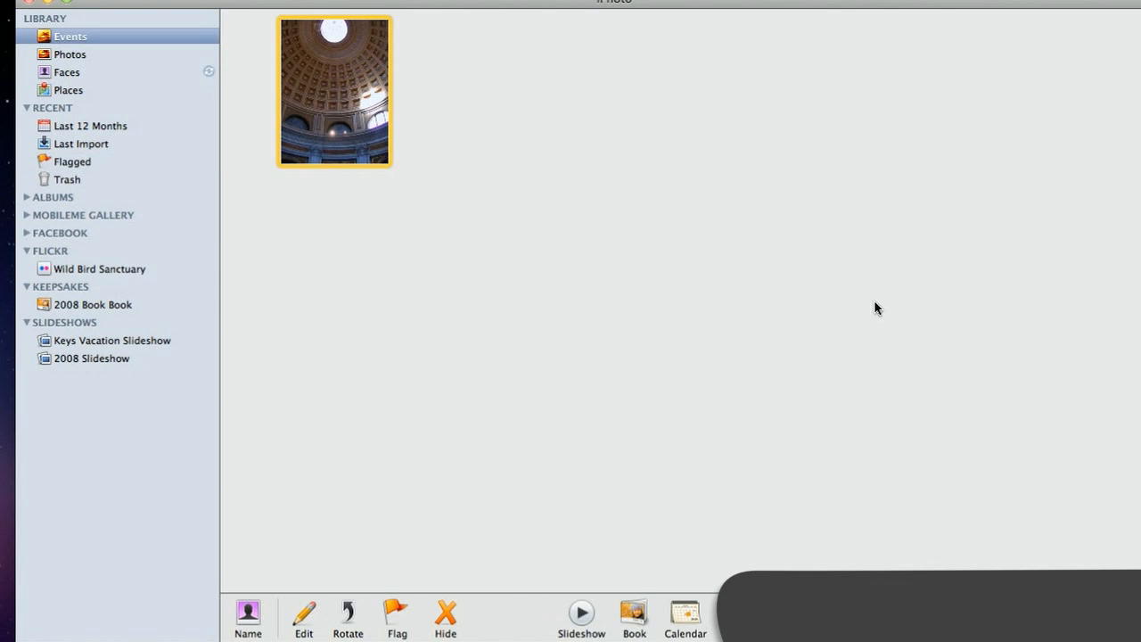
double_click(333, 93)
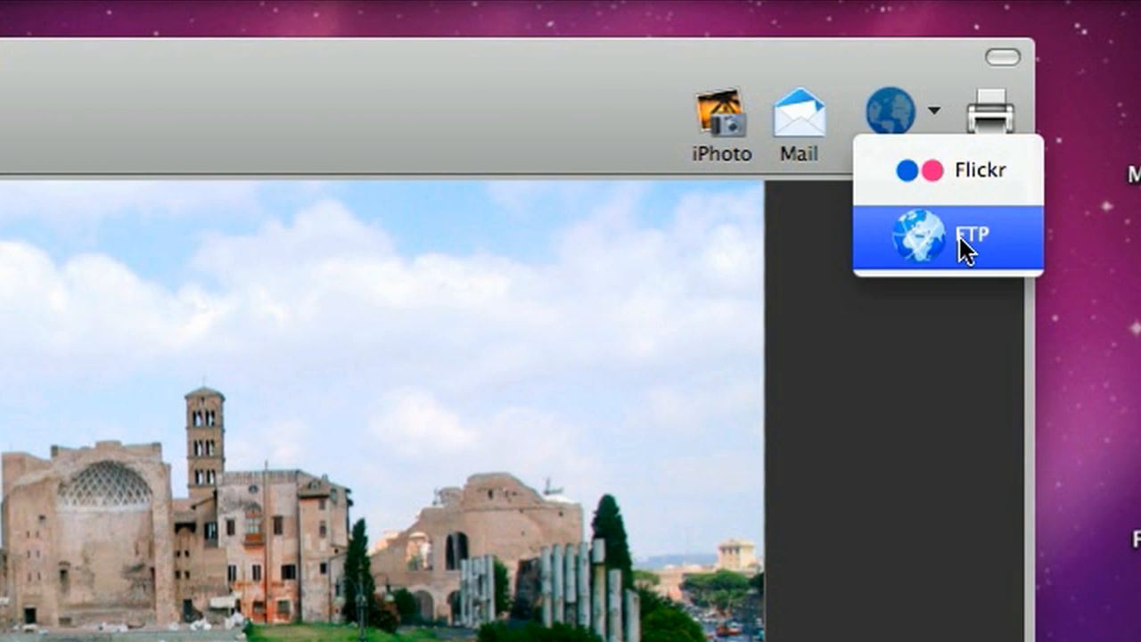
- Publish the rome photo to Flickr as a private photo in a new Voila album
click(945, 233)
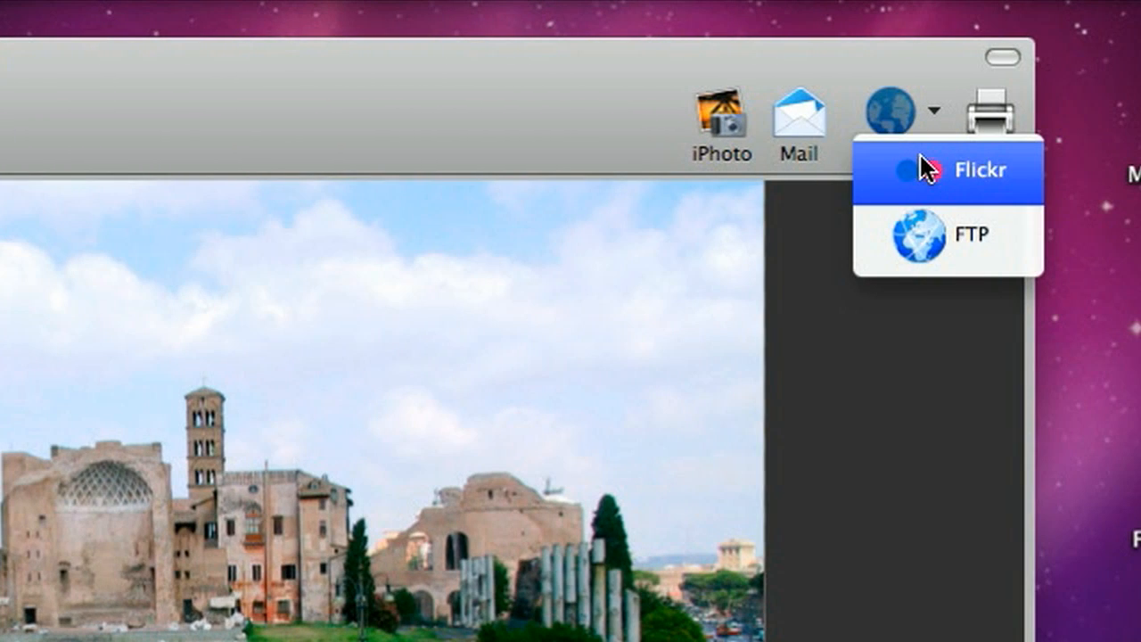
click(977, 170)
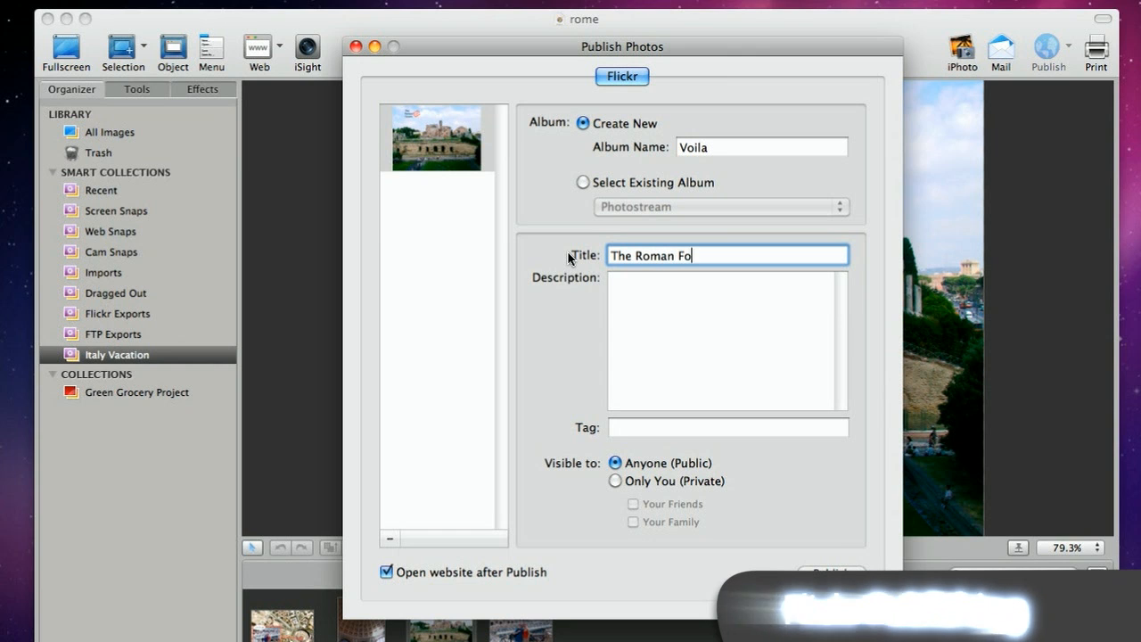
click(831, 568)
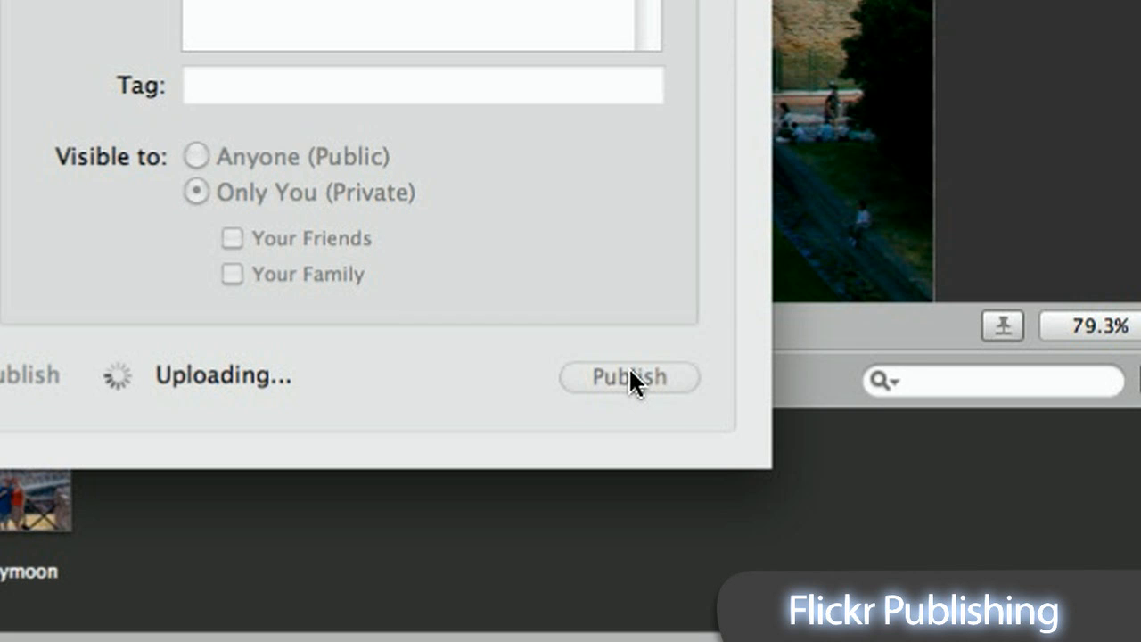